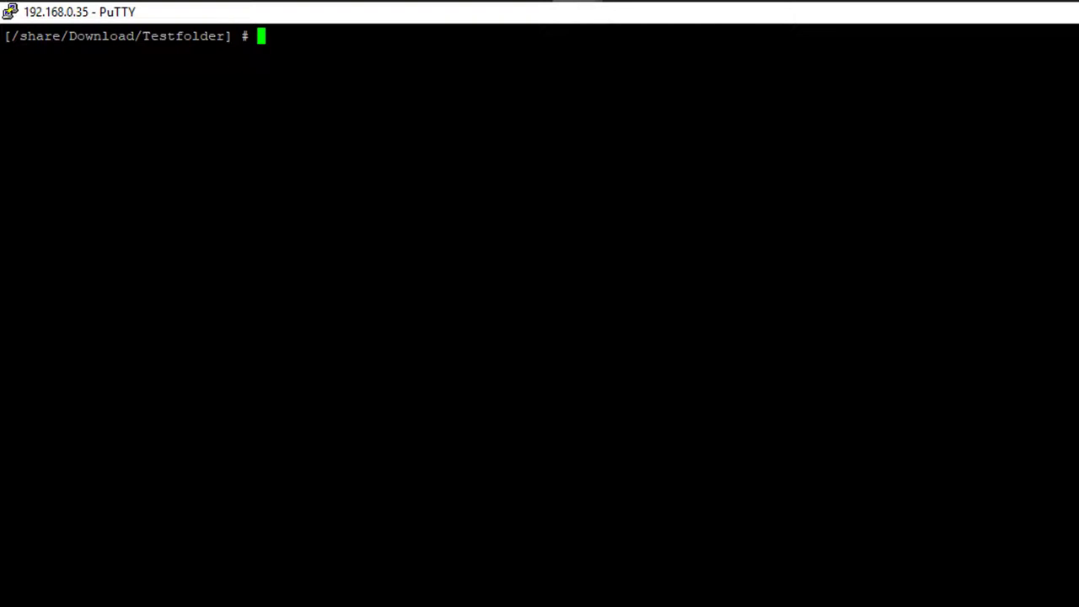
# - List Testfolder with ls -ltra, showing only the . and .. entries
pyautogui.write('ls -ltra')
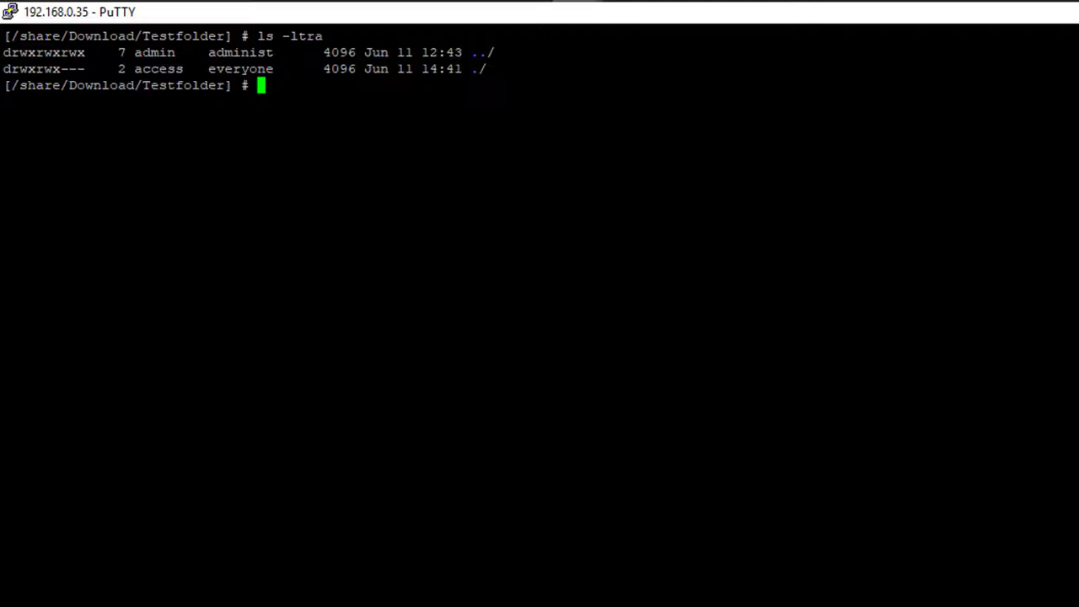
# - Initialise Testfolder as encrypted repository usefulvid on the your-storagebox.de SFTP storage
pyautogui.write('duplicacy init -e usefulvid sftp://u179409@u179409.your-storagebox.de:23/usefulvid')
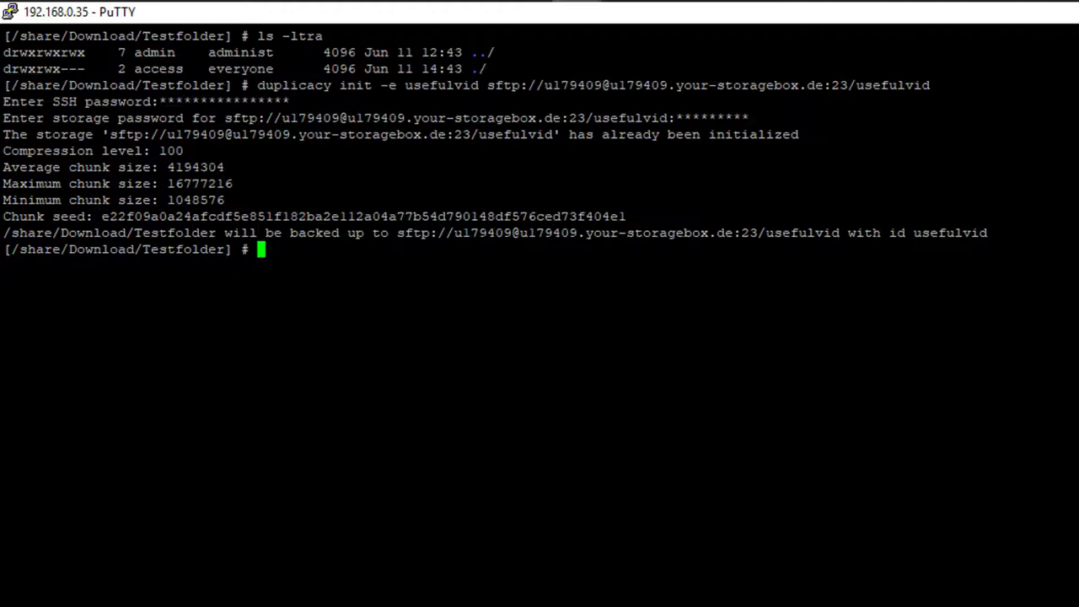
# - List all snapshots, showing usefulvid revision 1 from 2018-06-05, and begin the restore command
pyautogui.write('duplicacy')
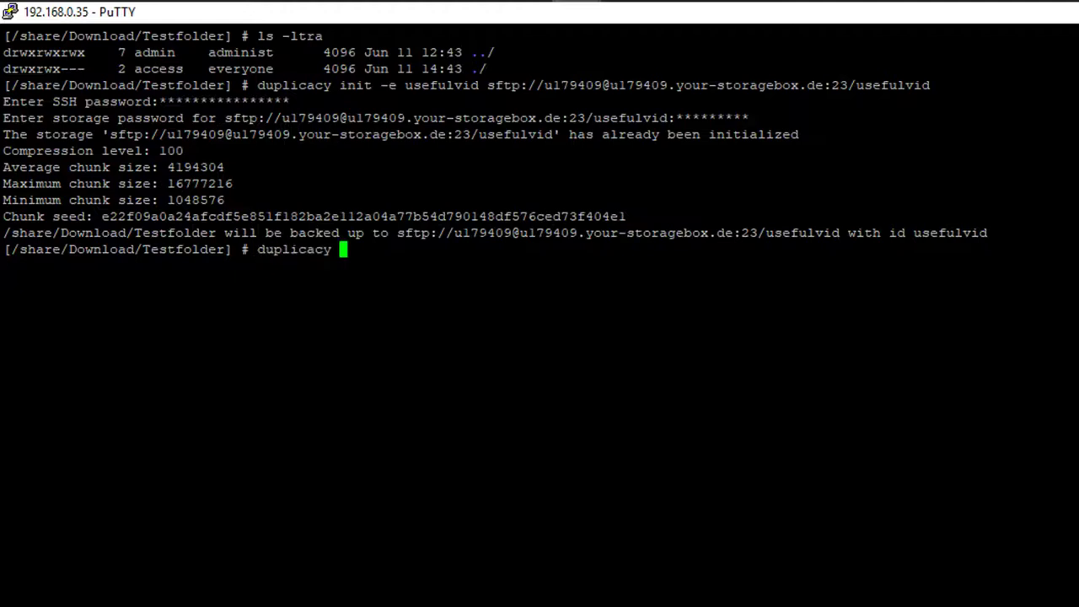
pyautogui.write('list -all')
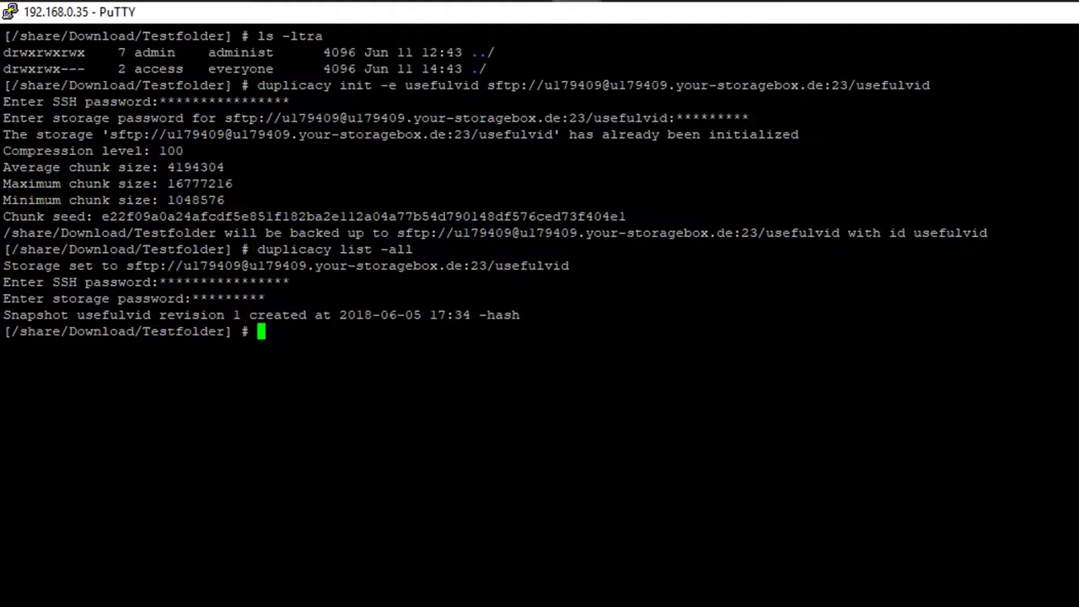
pyautogui.write('duplicacy restore')
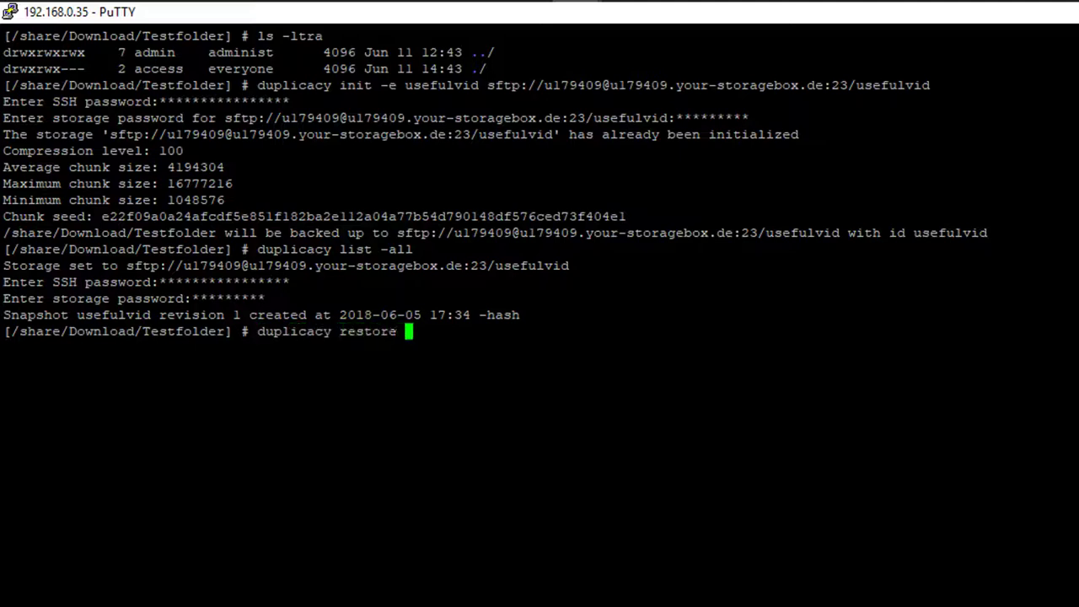
# - Run duplicacy restore -r 1 -threads 10 and watch the first files download
pyautogui.write('-r 1')
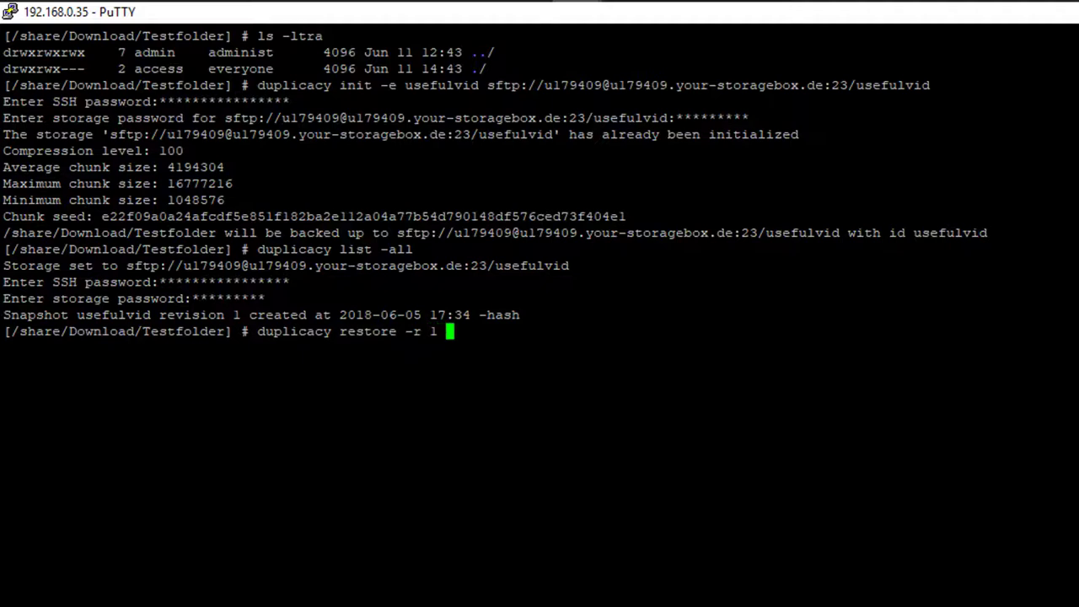
pyautogui.write('-threads')
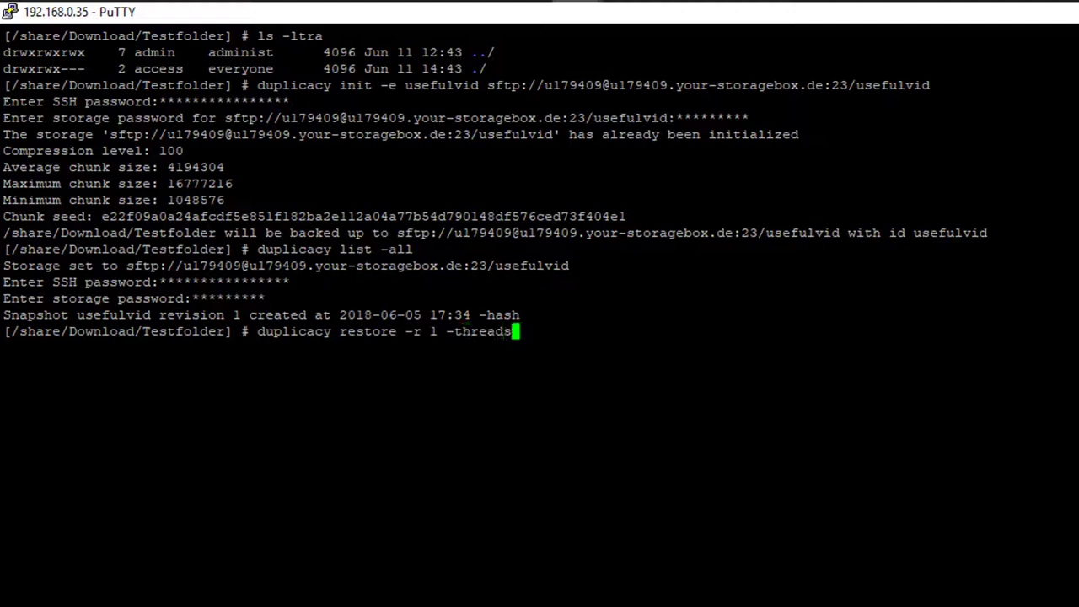
pyautogui.write('10')
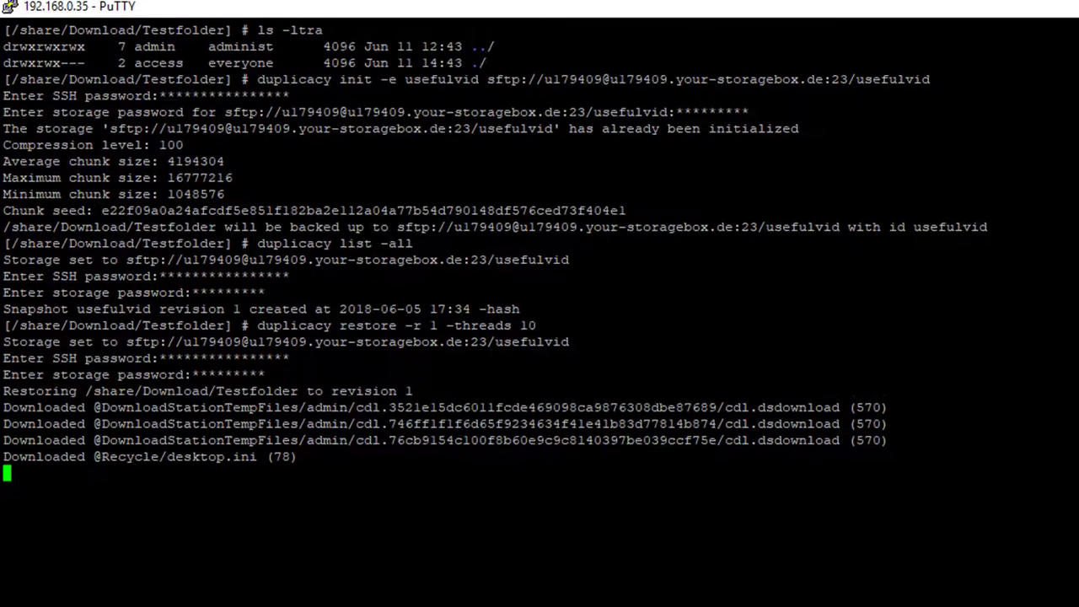
pyautogui.scroll(-3)
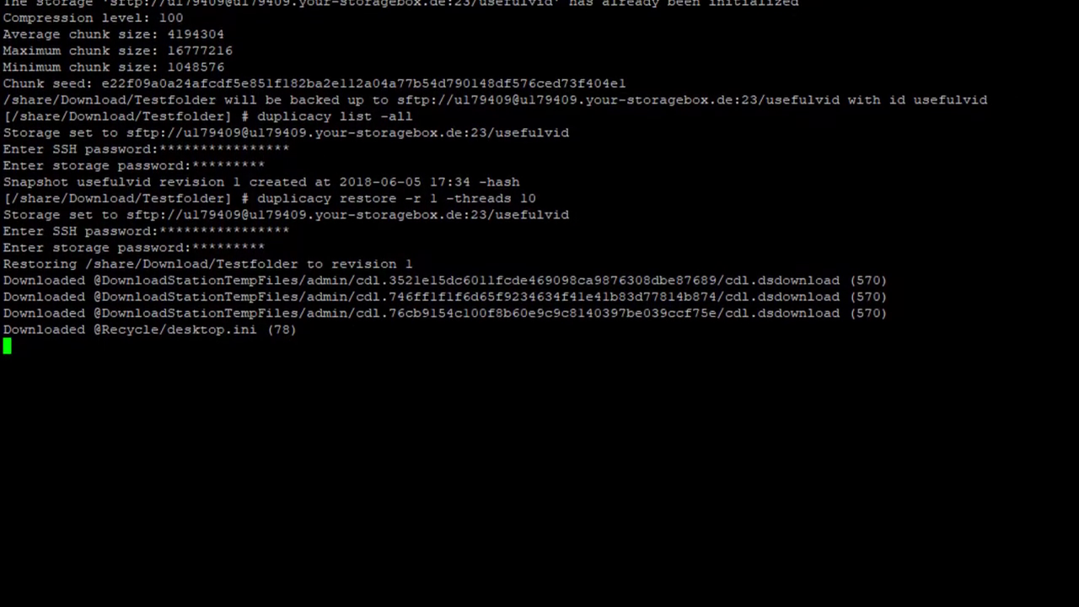
pyautogui.scroll(-3)
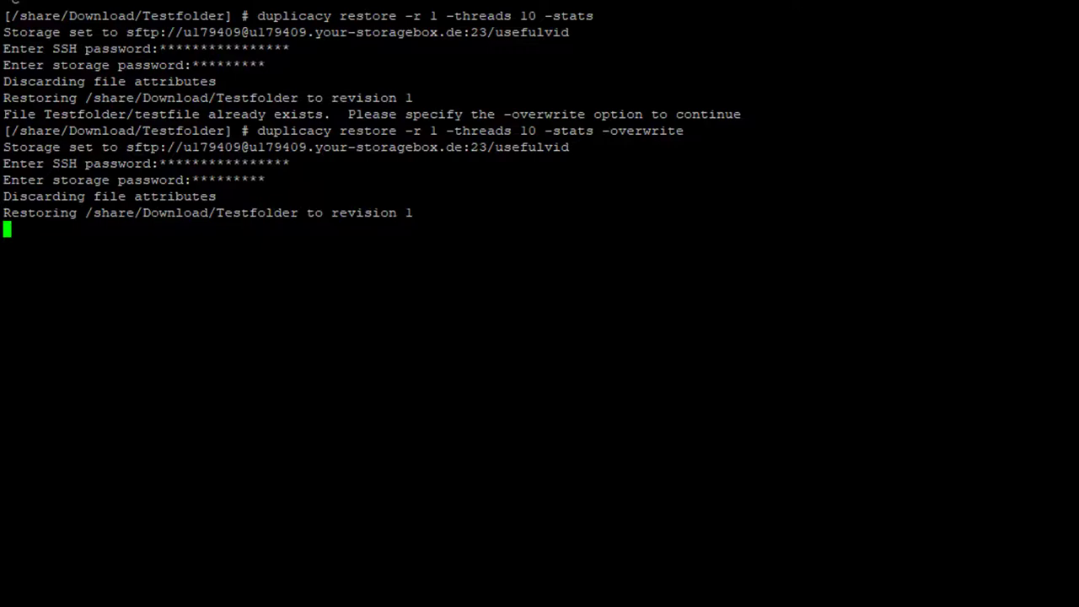
# - Follow the -overwrite restore output as chunk downloads reach about 7.7%
pyautogui.scroll(-3)
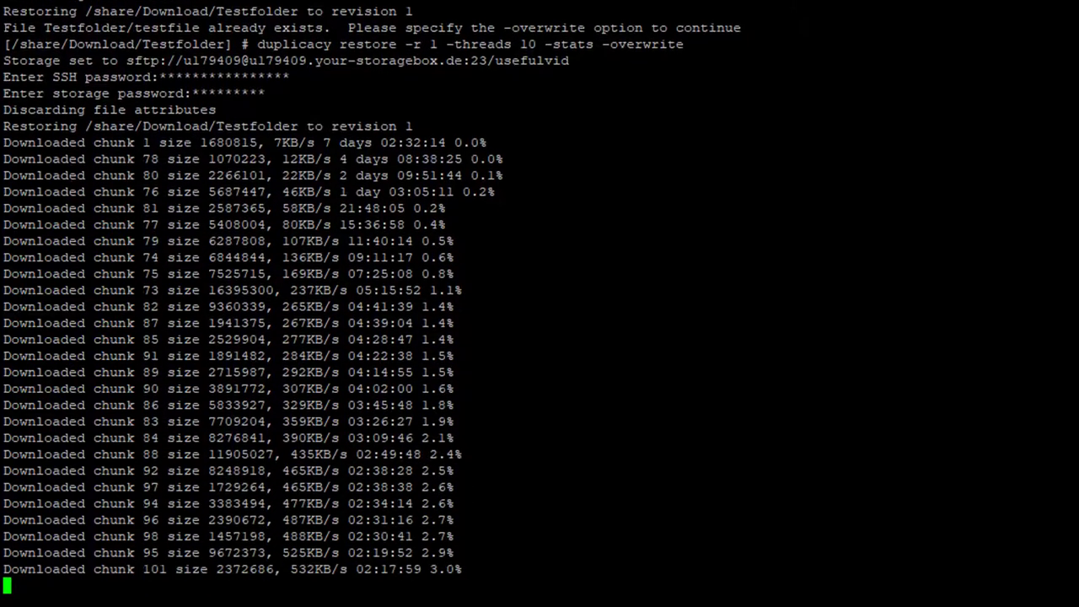
pyautogui.scroll(-3)
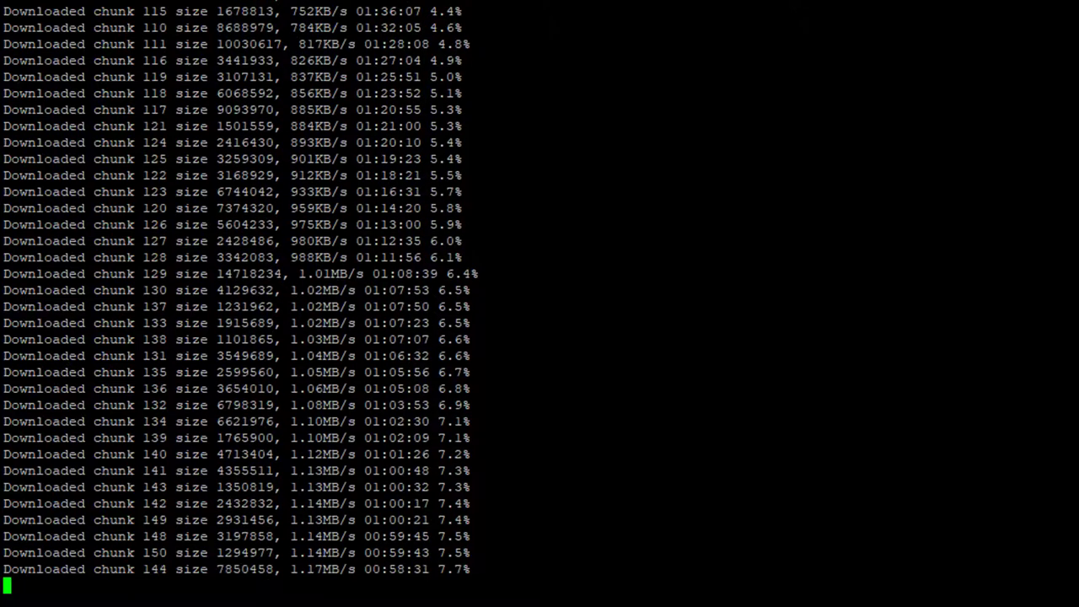
# - Interrupt the restore with Ctrl+C and rerun duplicacy restore -r 1 -threads 10 -stats -overwrite
pyautogui.press('ctrl+c')
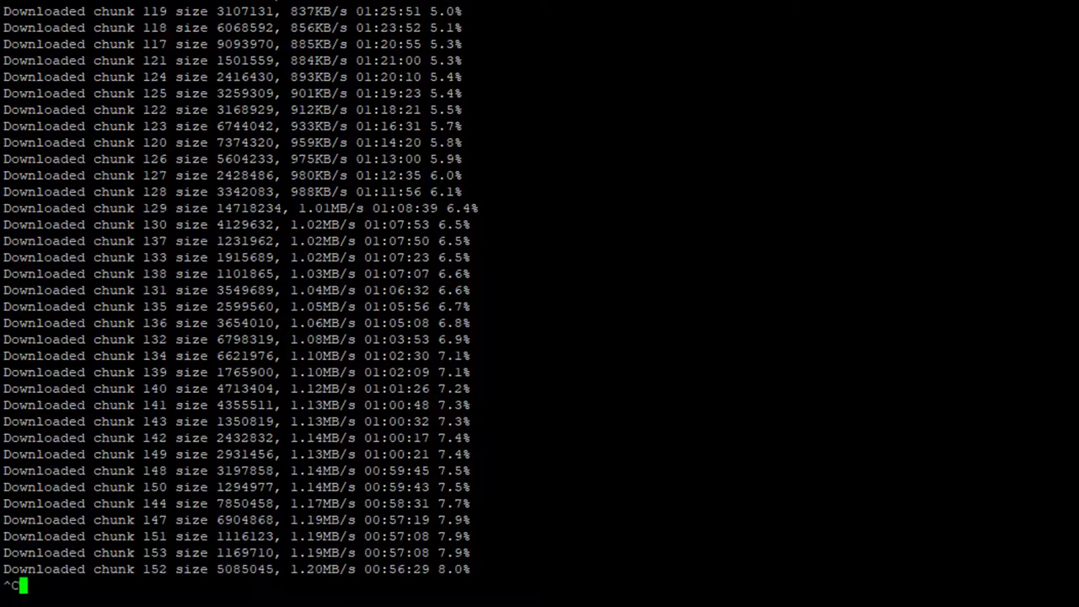
pyautogui.write('duplicacy restore -r 1 -threads 10 -stats -overwrite')
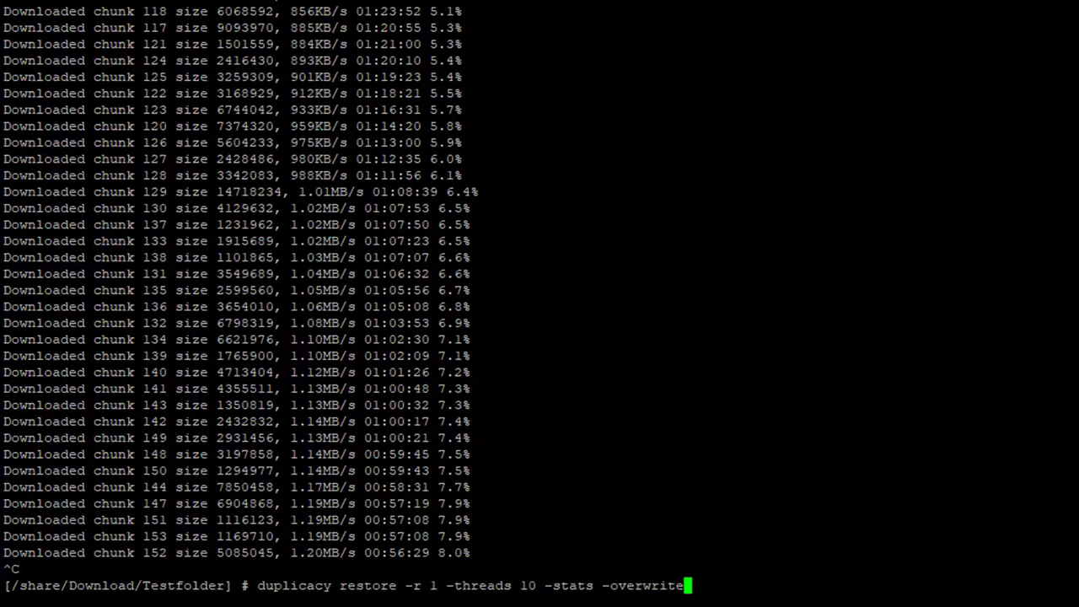
pyautogui.press('Return')
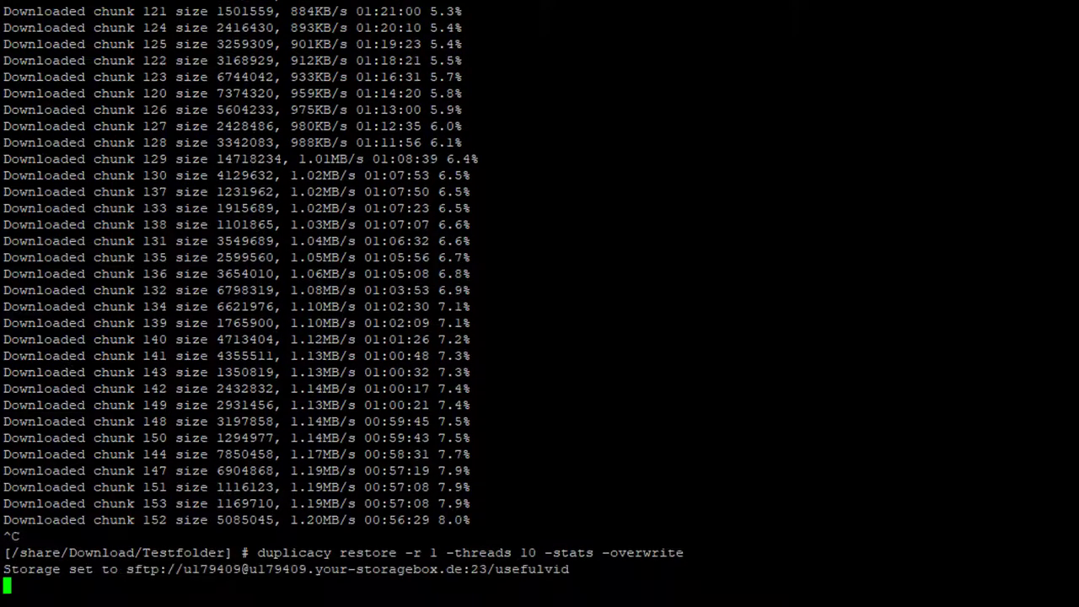
pyautogui.press('enter')
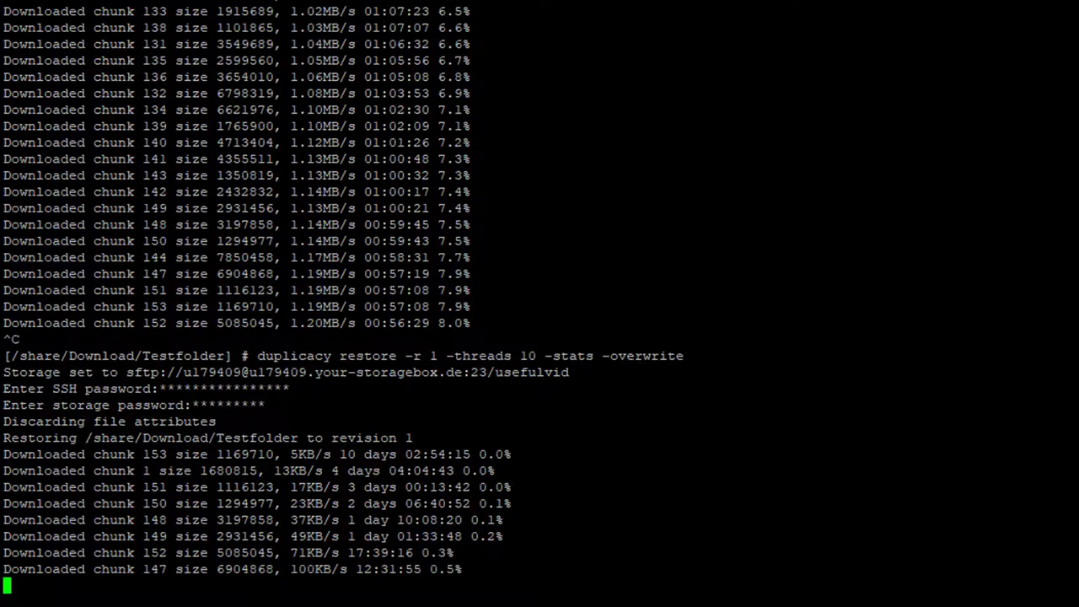
pyautogui.scroll(-3)
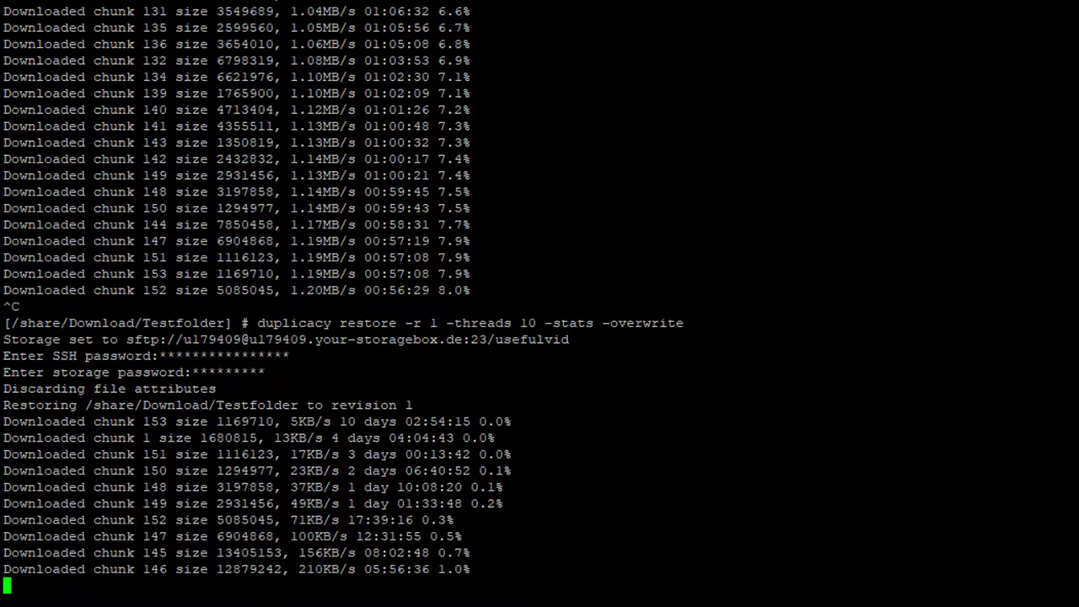